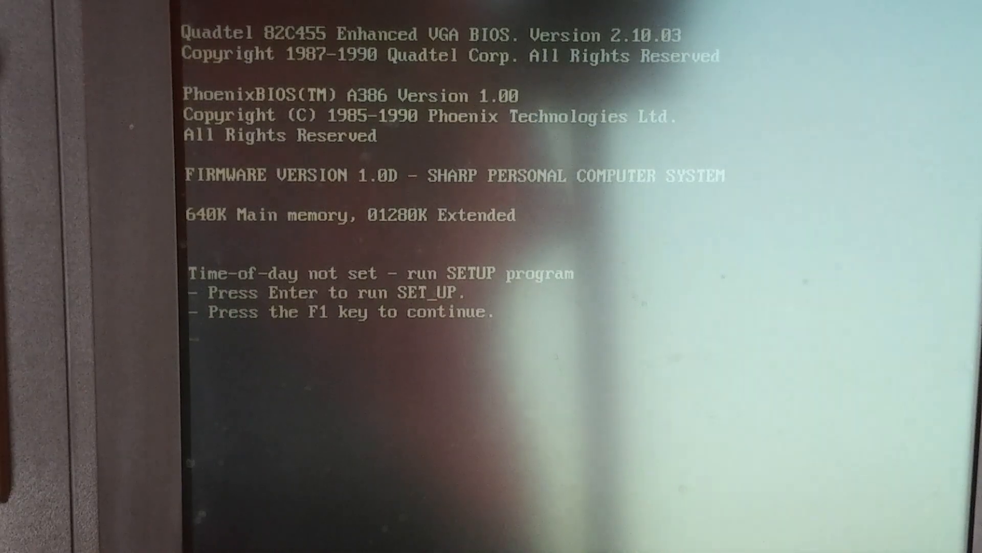
Dismiss the 'Time-of-day not set' boot warning to enter SET_UP
key(enter)
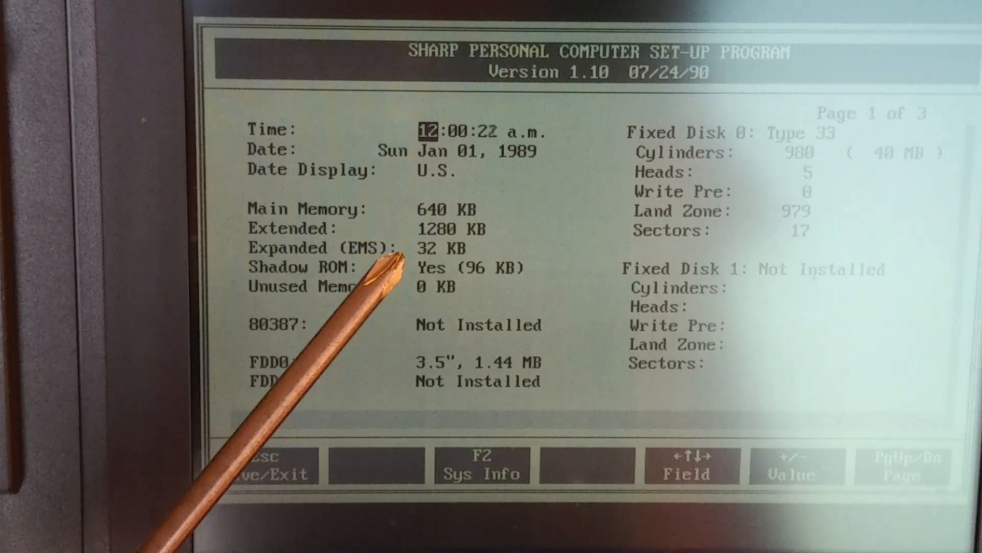
mouse_move(401, 344)
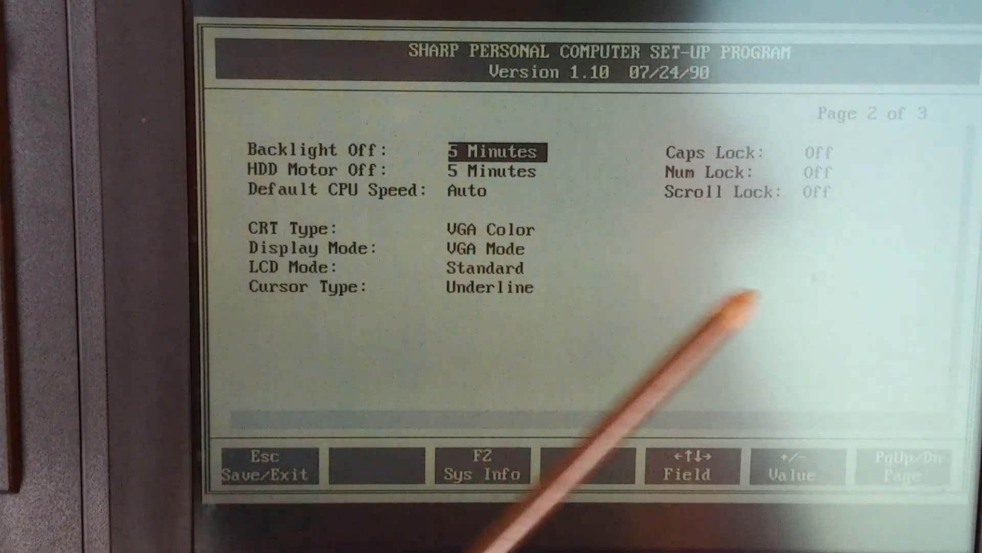
Page down past the memory and disk summary to the later settings pages
key(pagedown)
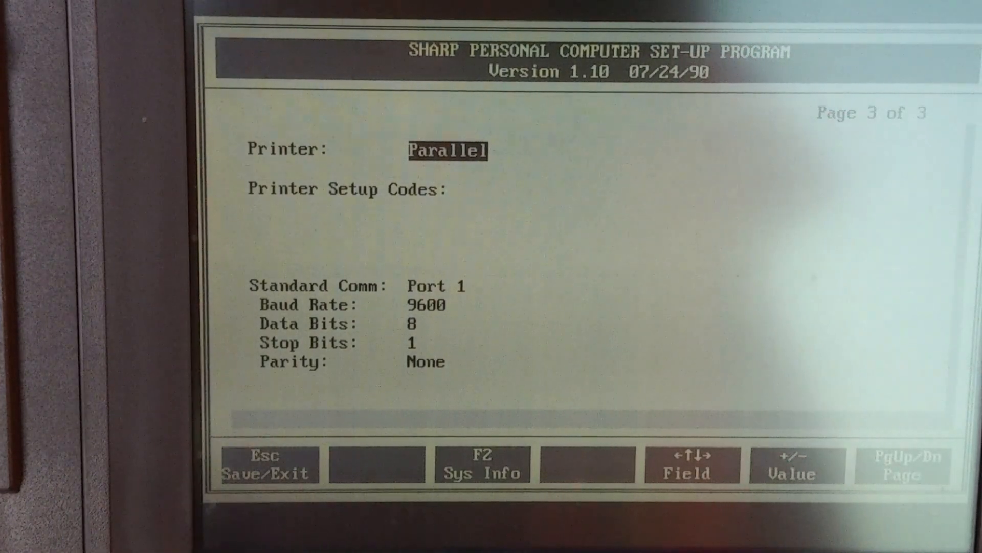
Confirm Port 1, 9600 baud, 8 bits, no parity, then exit setup
key(Escape)
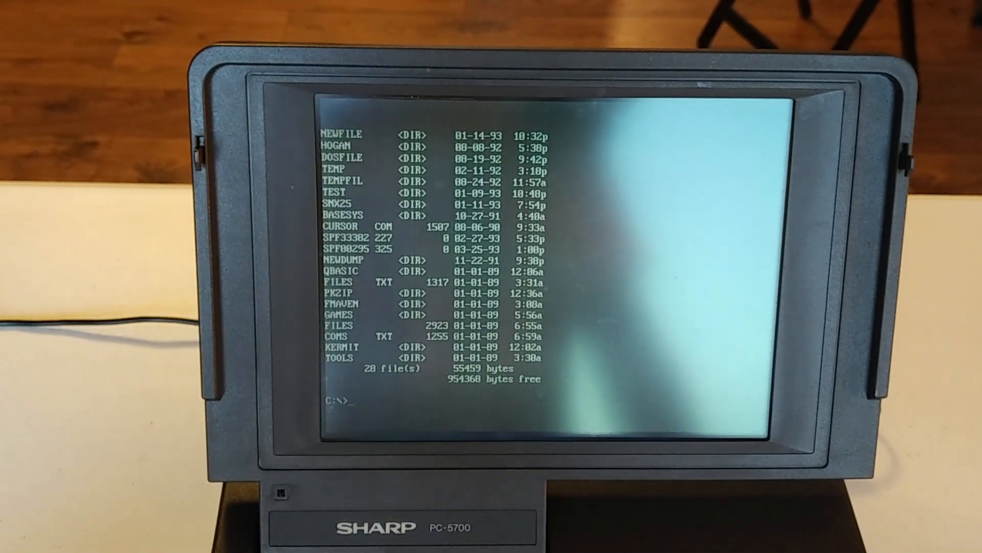
text(cd tools)
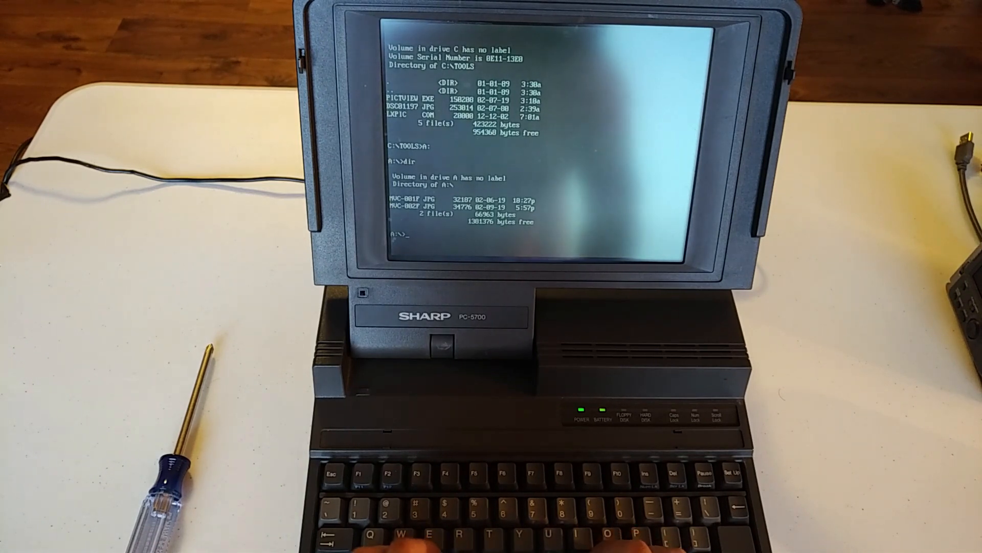
Copy MVC-002F.JPG from the drive A floppy into C:\TOOLS
text(copy mvc-002f)
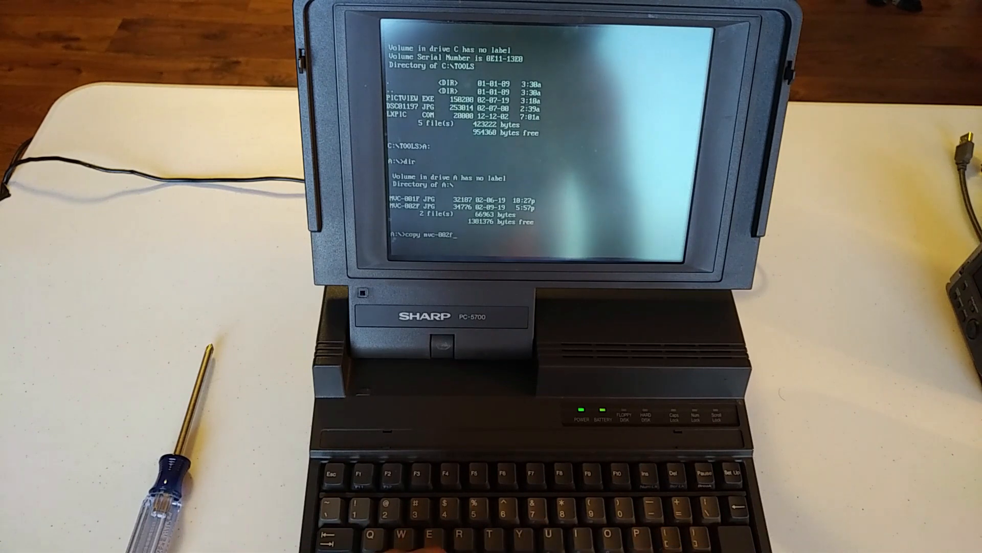
text(.jpg)
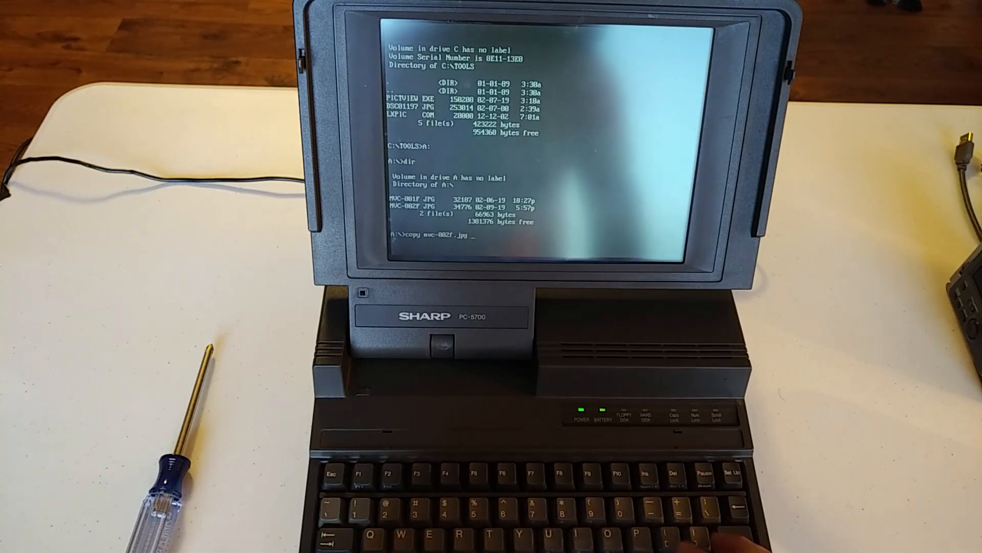
text(C:\TOOLS)
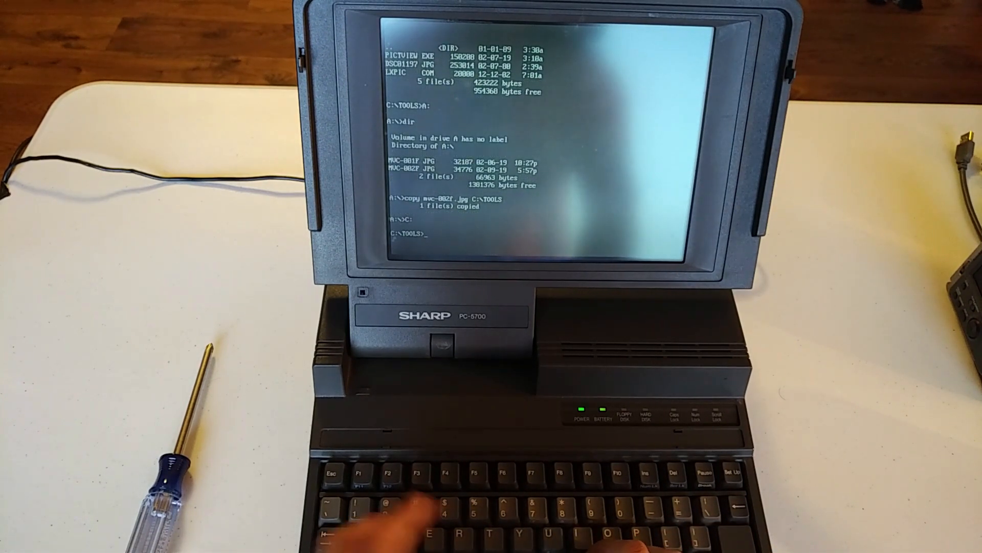
Run lxpic mvc-002f.jpg to view the copied photo
text(lxpic mvc-00)
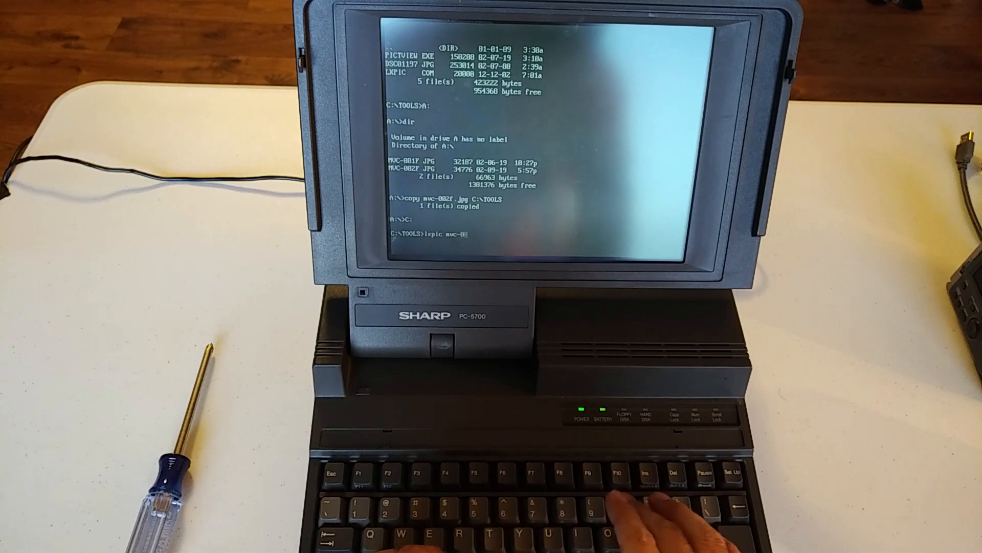
text(2f)
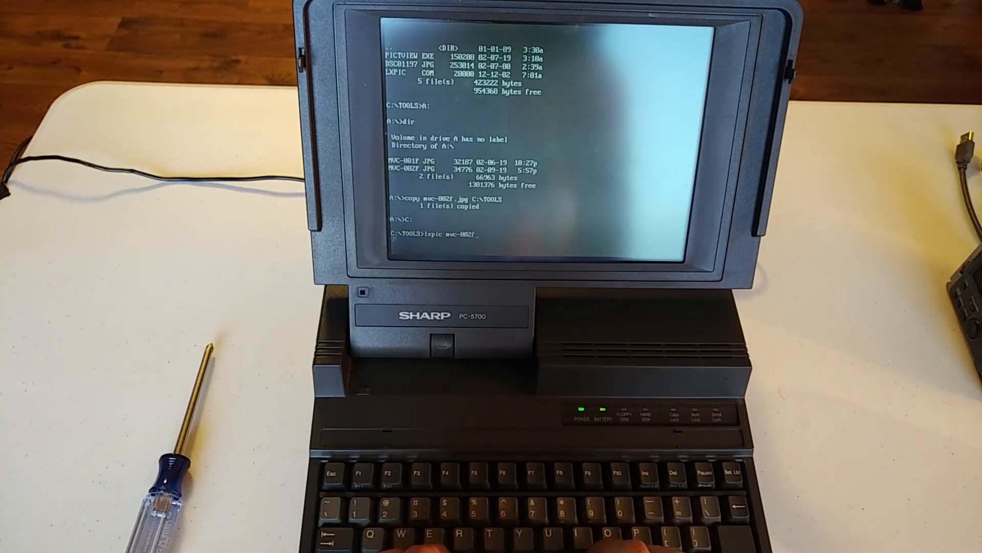
text(.jp)
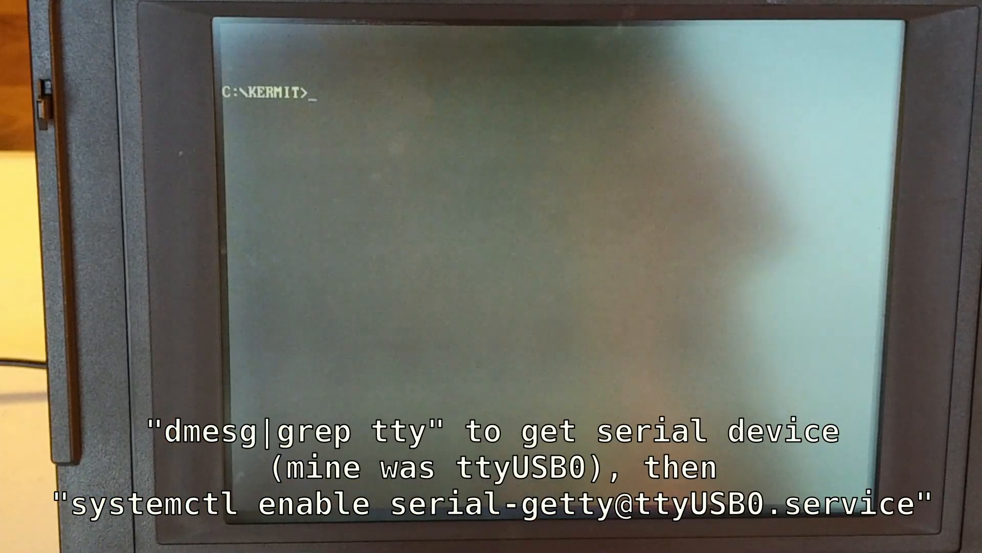
Start Kermit, set speed 9600 and port 1, and enter connect
text(kermit)
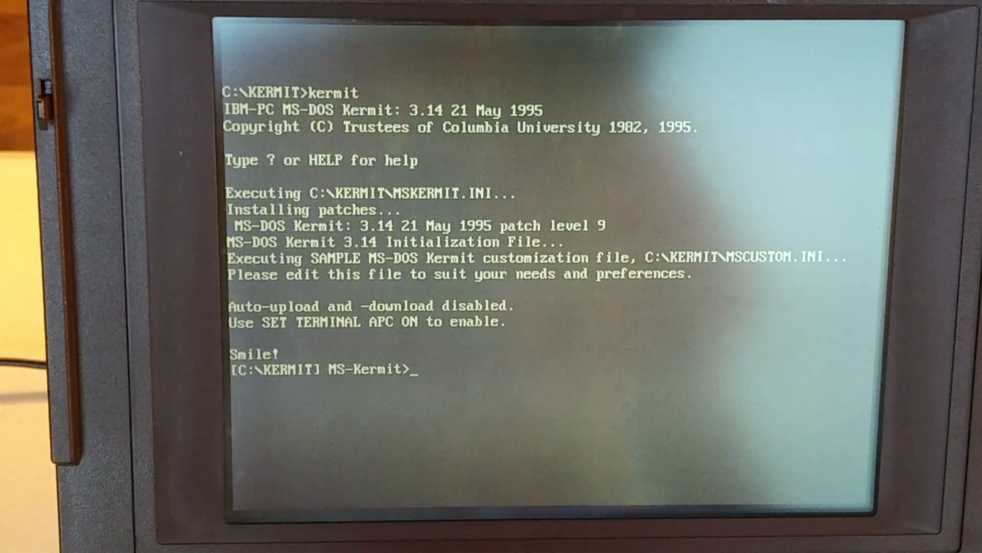
text(set)
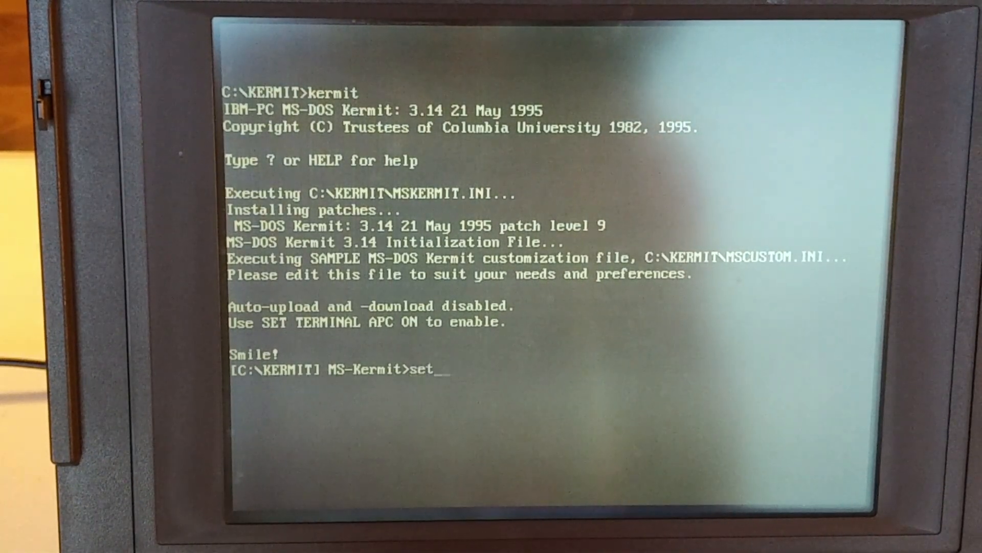
text(speed)
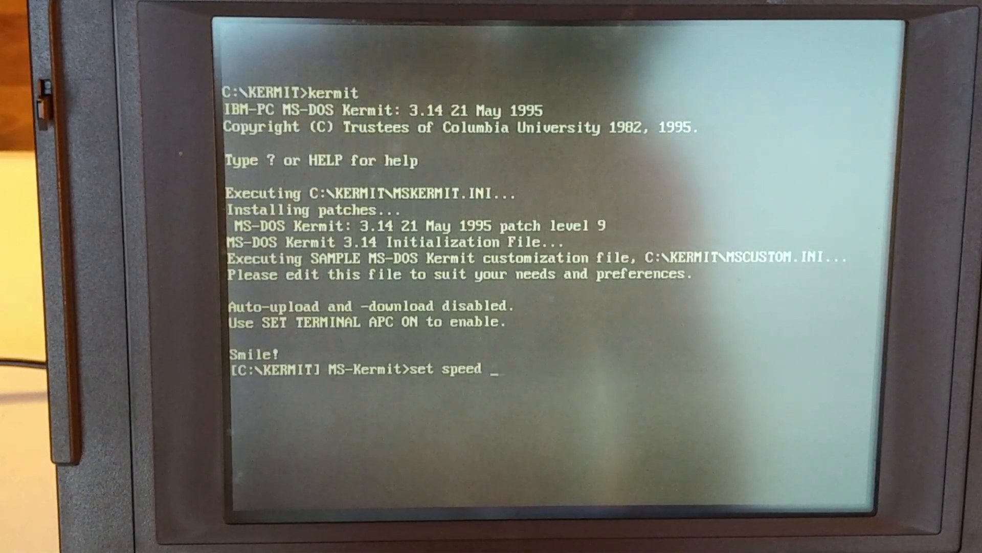
text(9600)
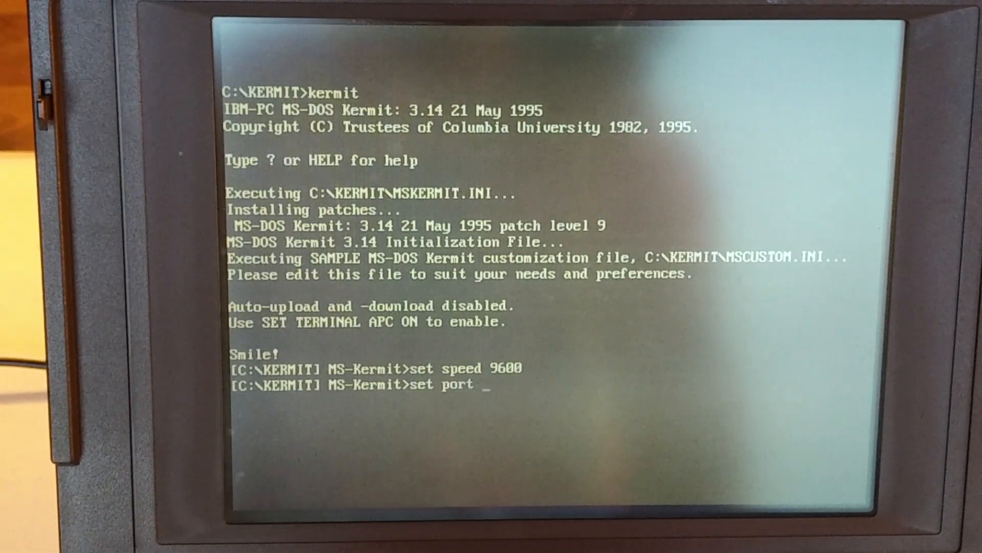
text(1)
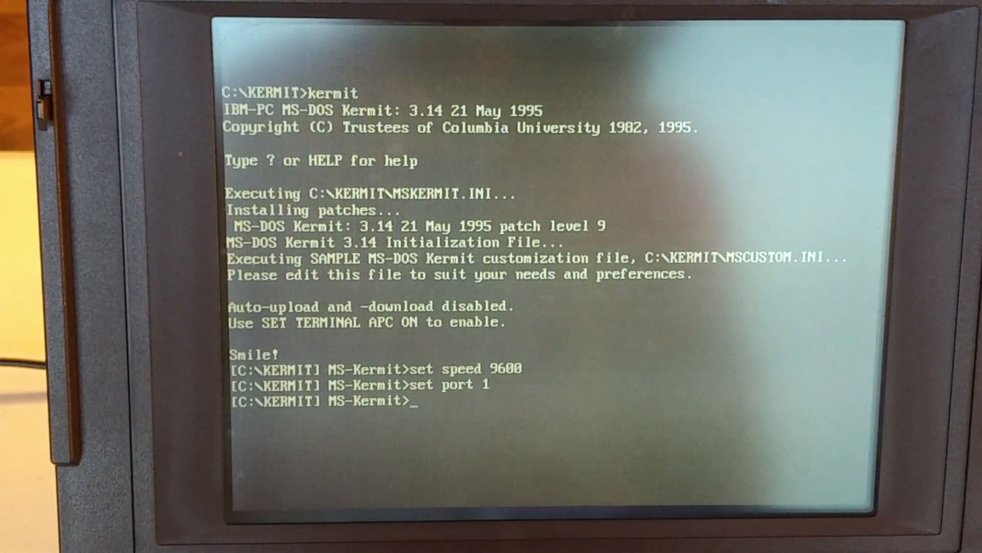
text(connect)
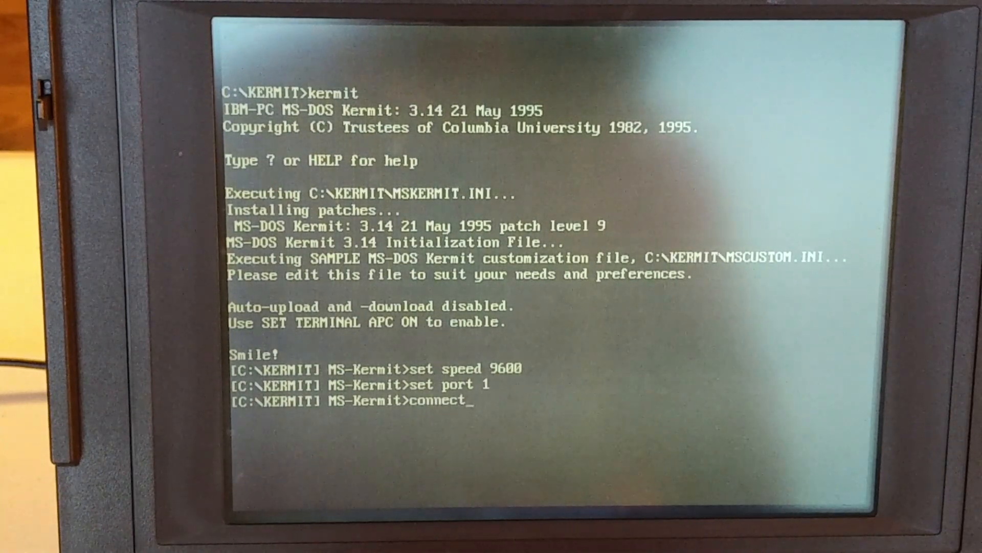
Connect to the Raspberry Pi and log in as pi
key(Enter)
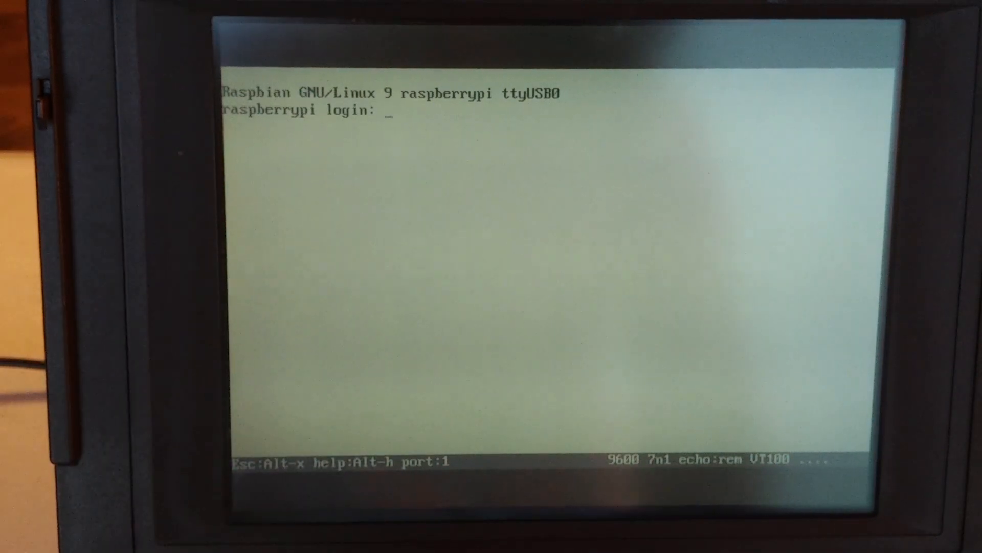
text(pi)
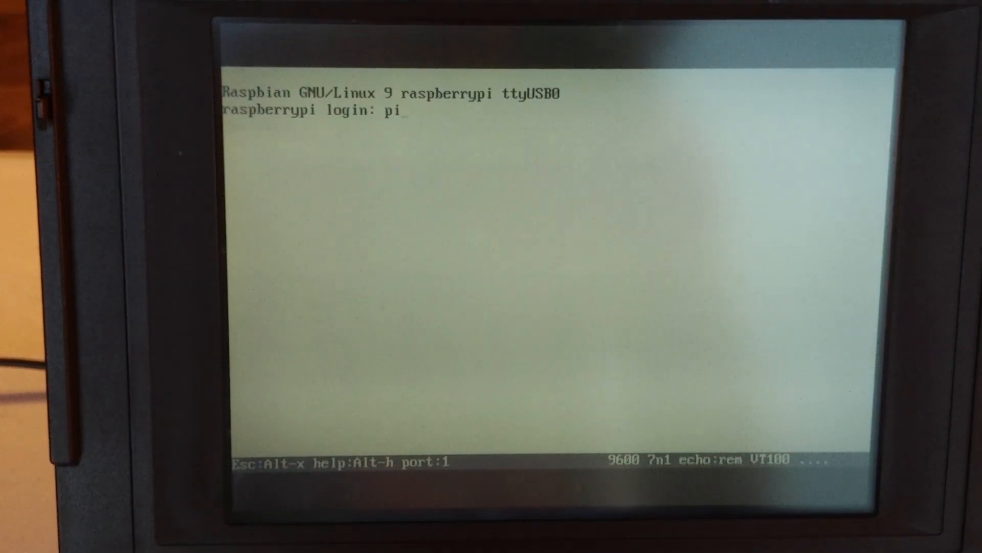
key(enter)
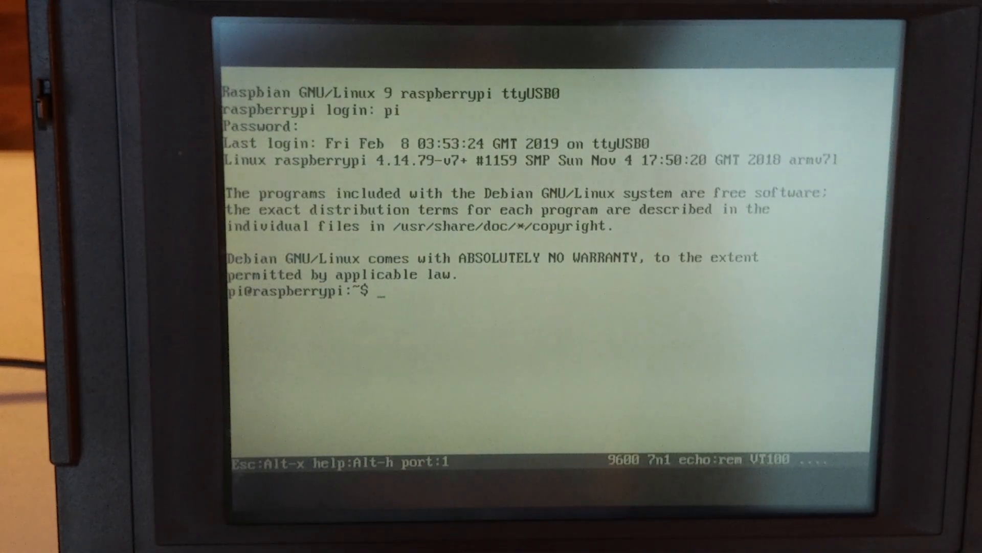
Launch lynx coolstuff4819.blogspot.com from the Pi shell
text(lynx)
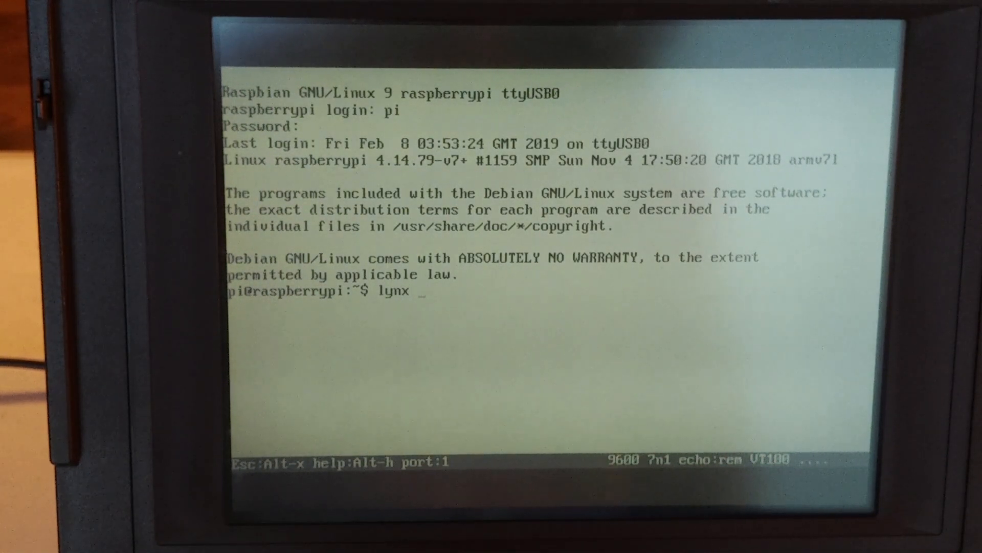
text(coolstuff4819)
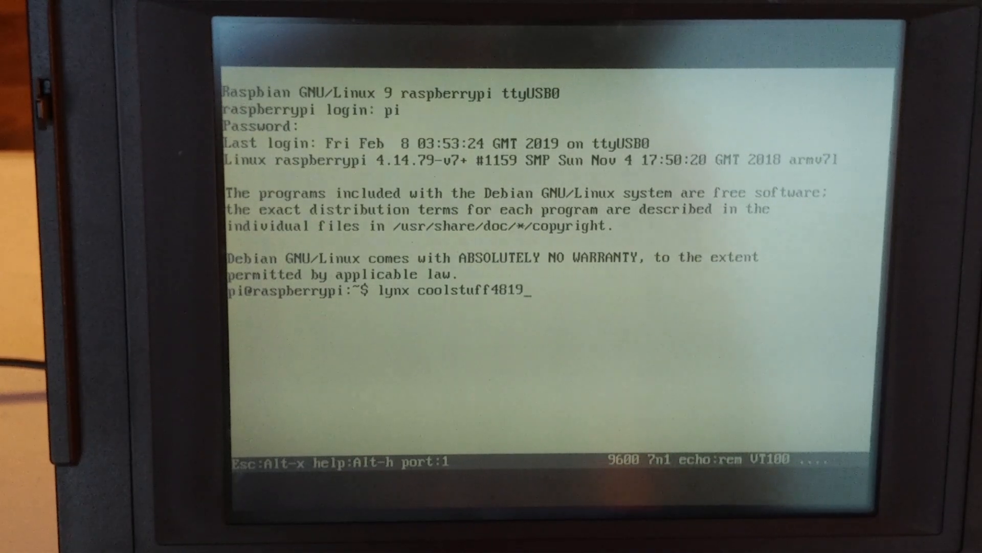
text(.blogspot.com)
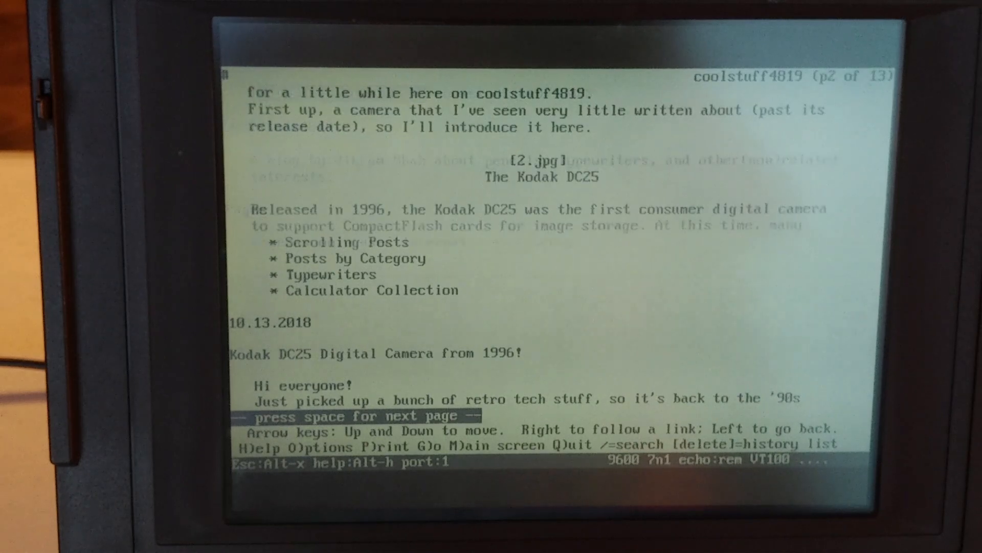
Page down to the Kodak DC25 sample shots and follow the DC0006H.jpg link
key(space)
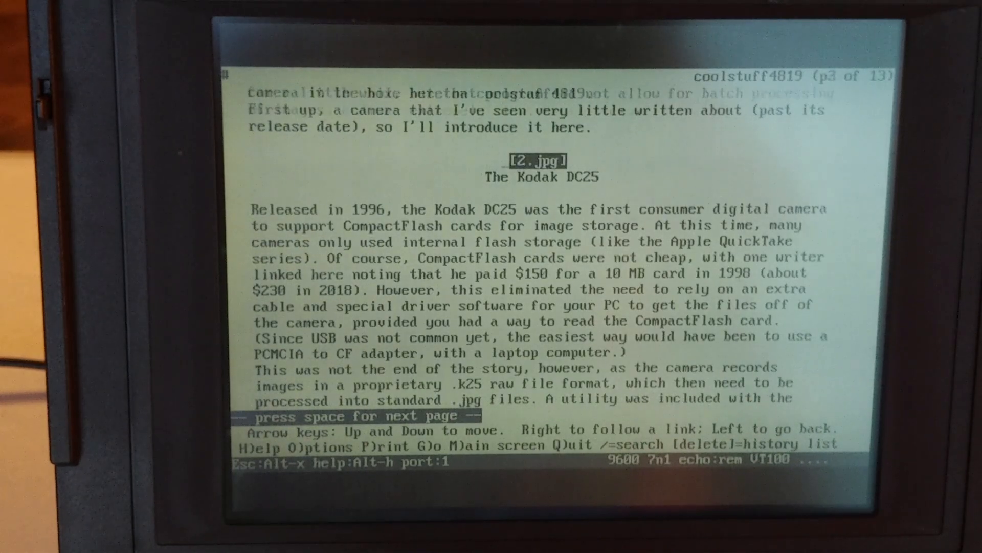
key(space)
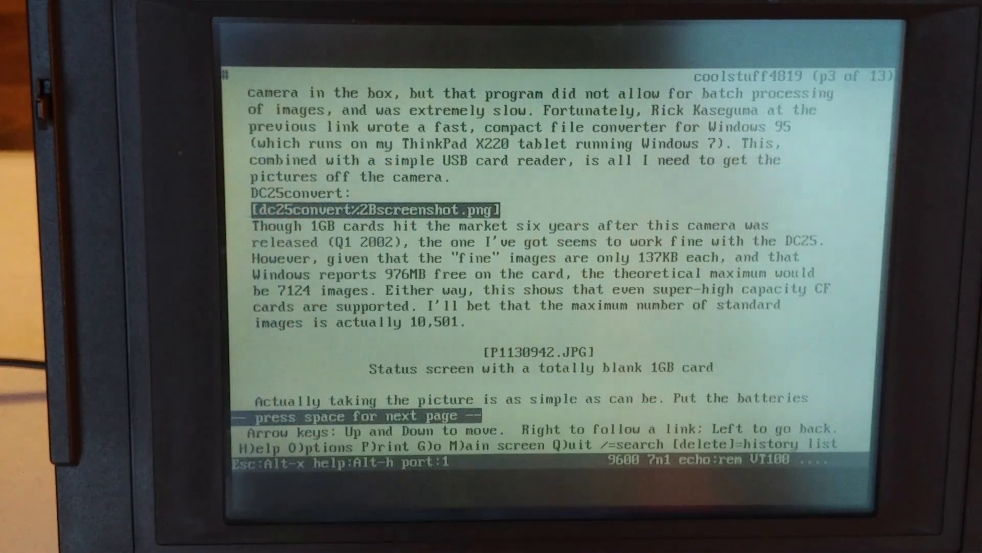
key(space)
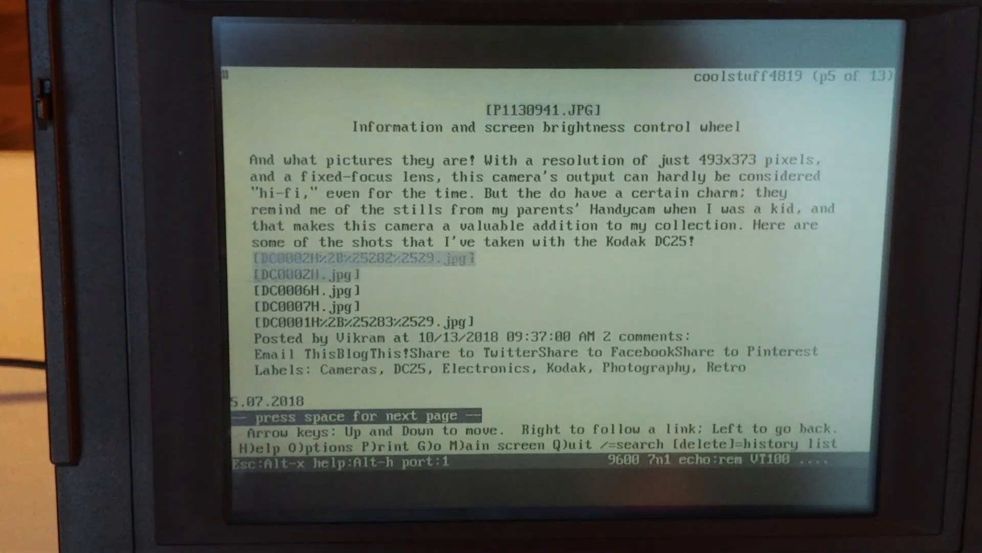
key(Down)
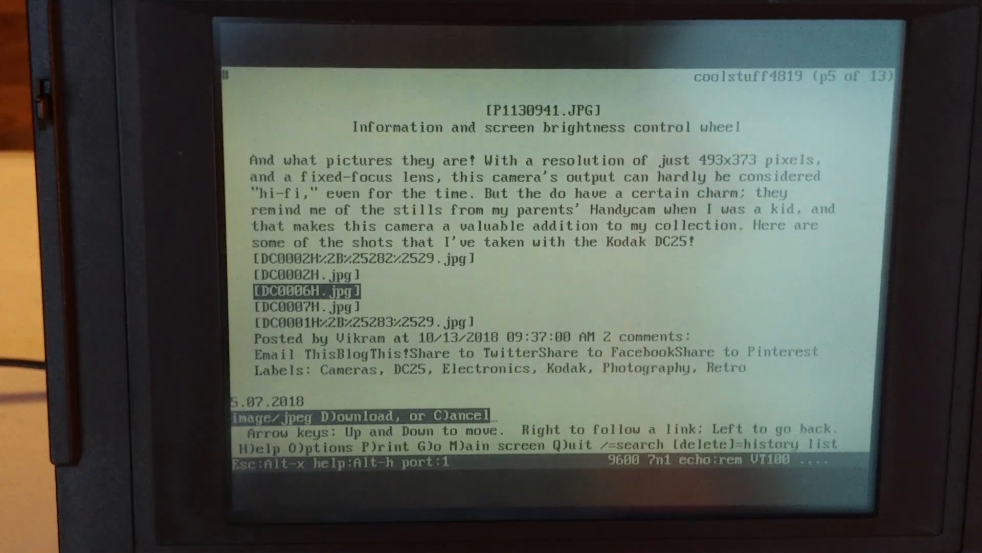
Download DC0006H.jpg with 'Save to disk' into the Pi's home folder
key(D)
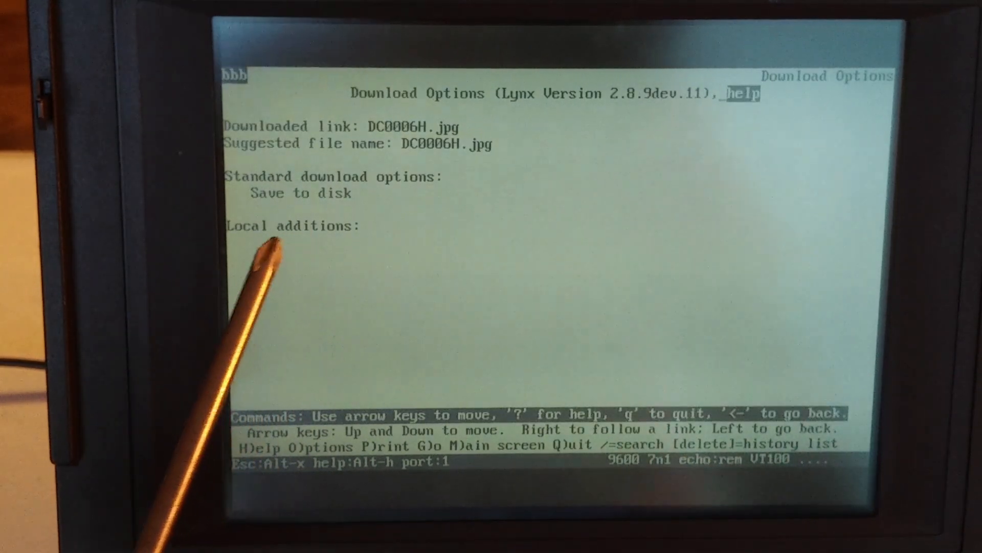
key(Down)
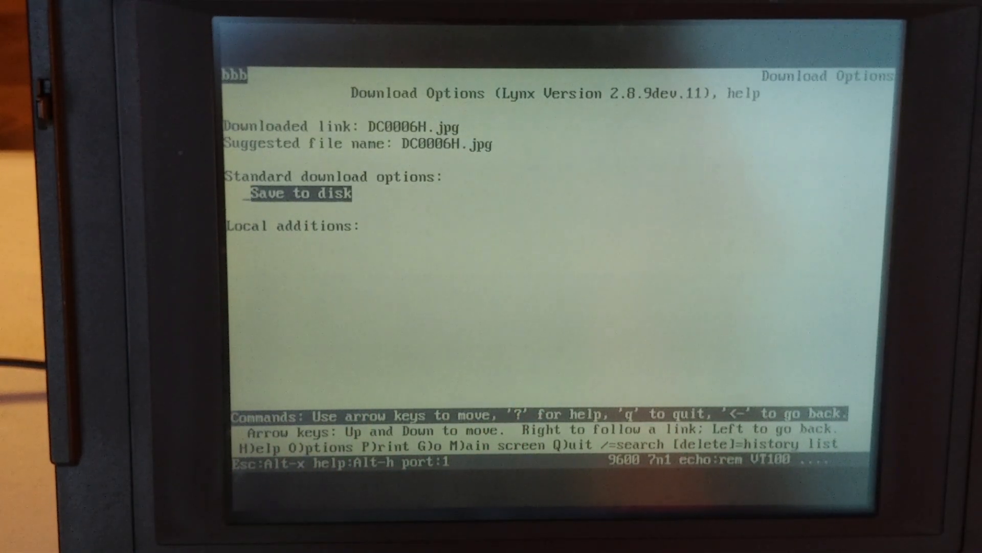
key(q)
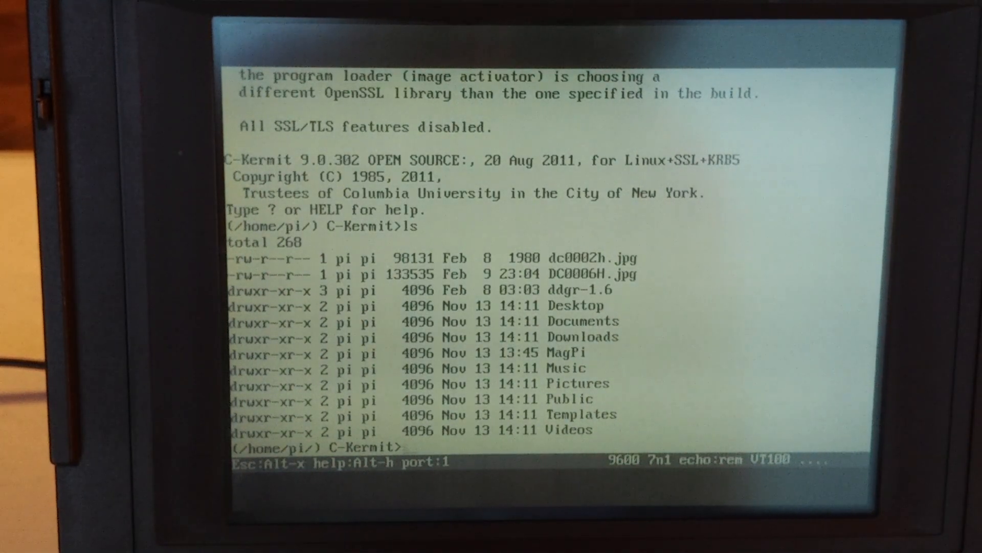
Issue 'send DC0006H.jpg' in the Pi's C-Kermit so it waits ready to send
text(send DC)
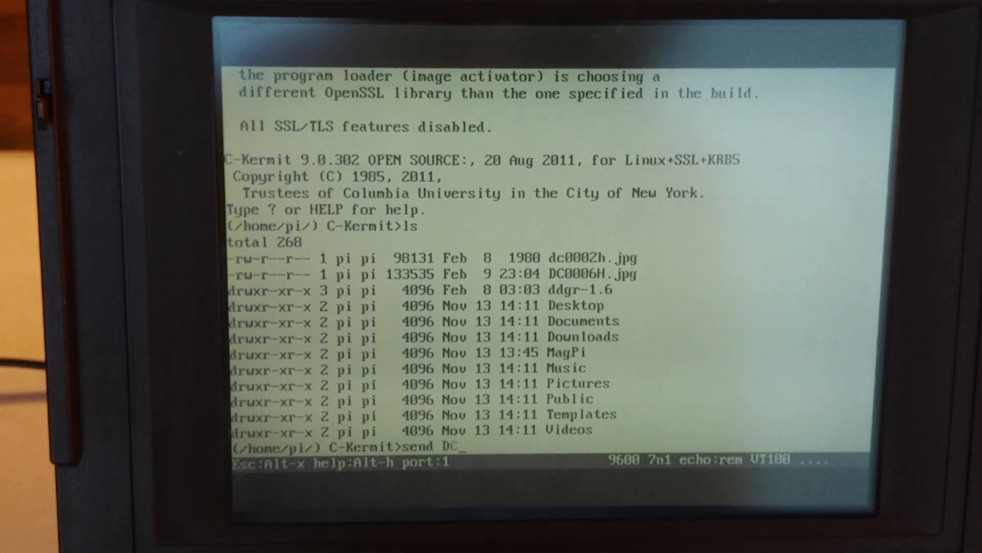
text(000)
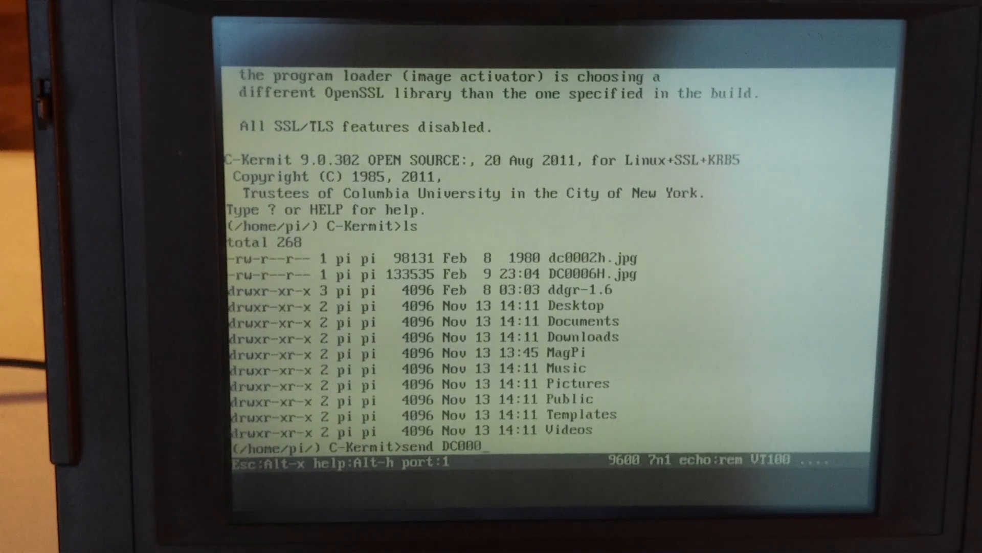
text(6H.)
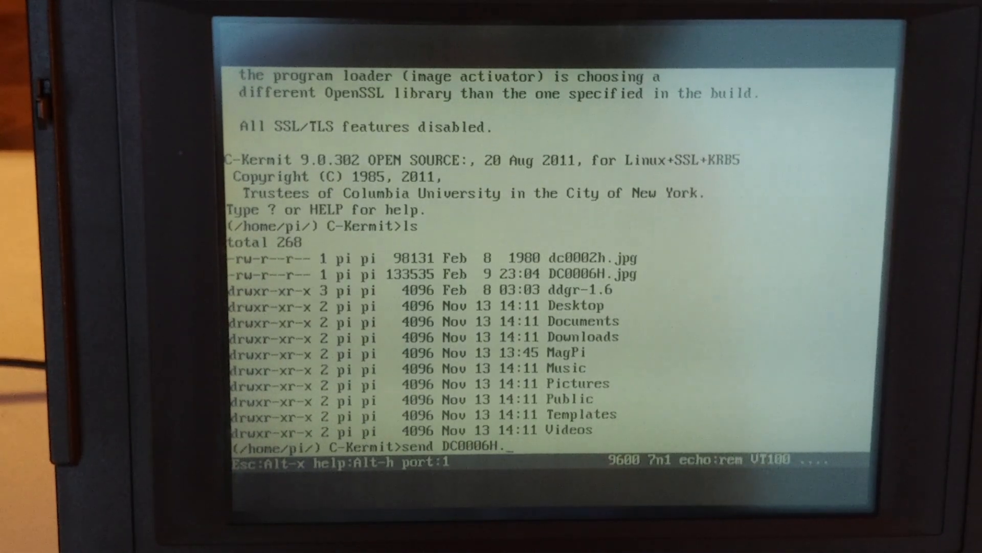
text(jpg)
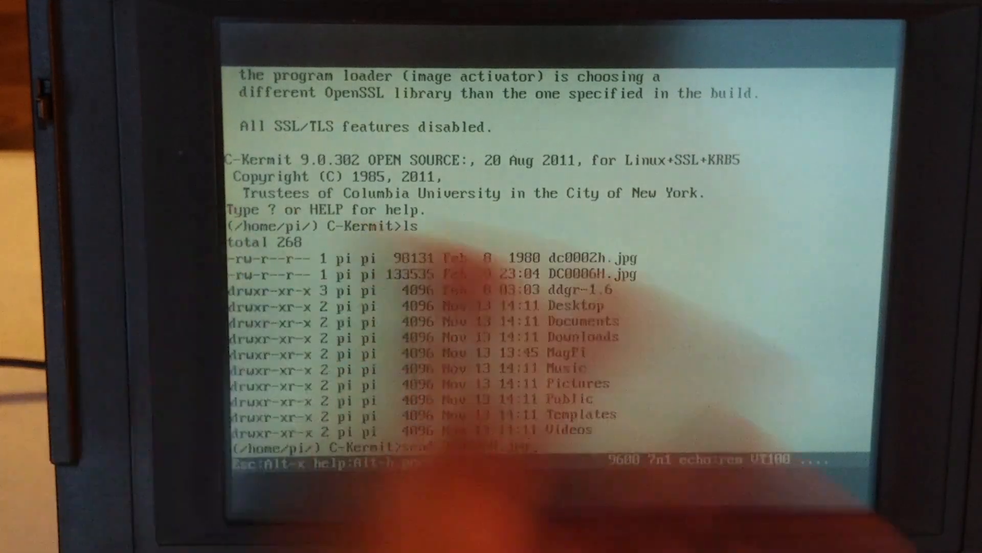
text(send DC0006H.jpg)
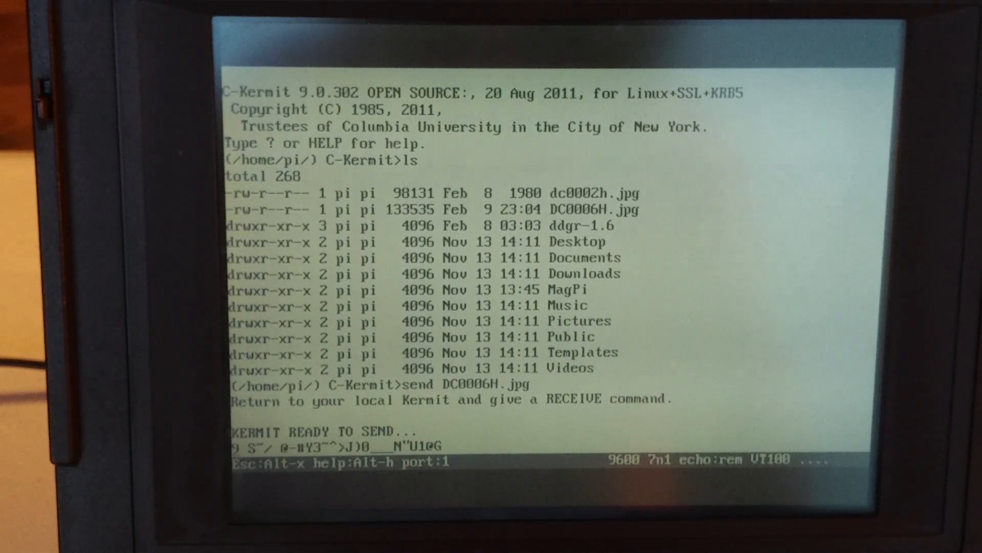
Escape back to MS-DOS Kermit with Ctrl+] to receive DC0006H.jpg
key(ctrl+])
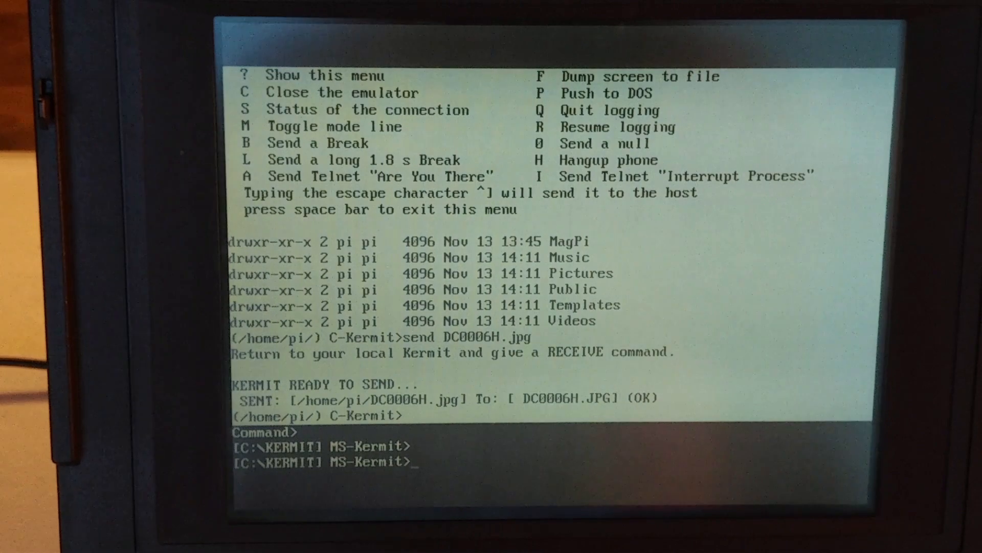
Quit MS-Kermit and copy DC0006H.jpg to C:\TOOLS at the DOS prompt
text(quit)
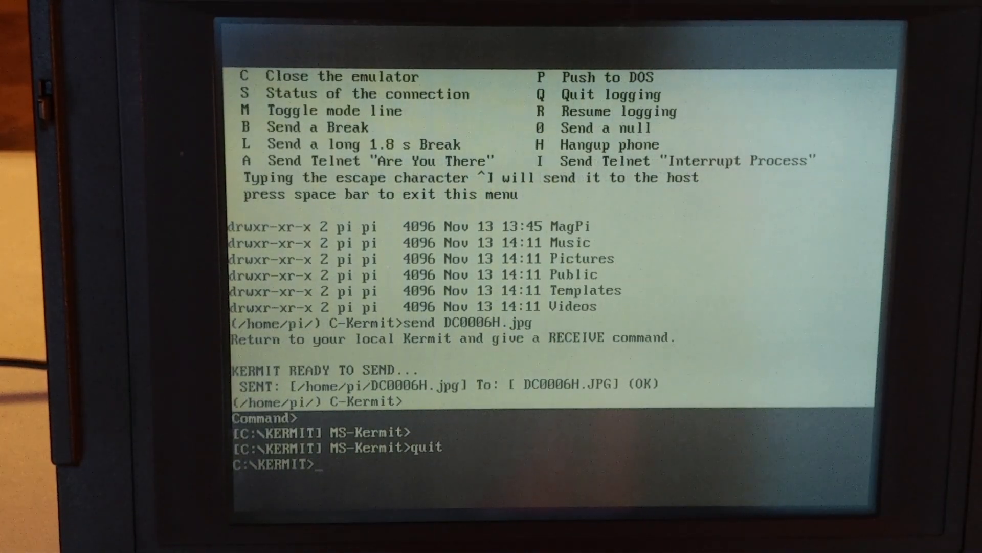
text(copy DC0006H.jpg)
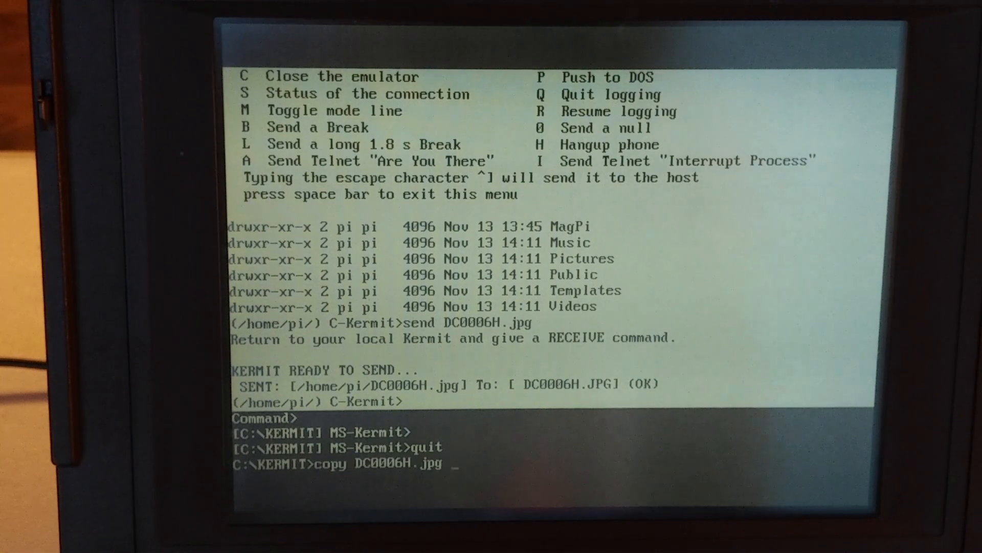
text(C:\)
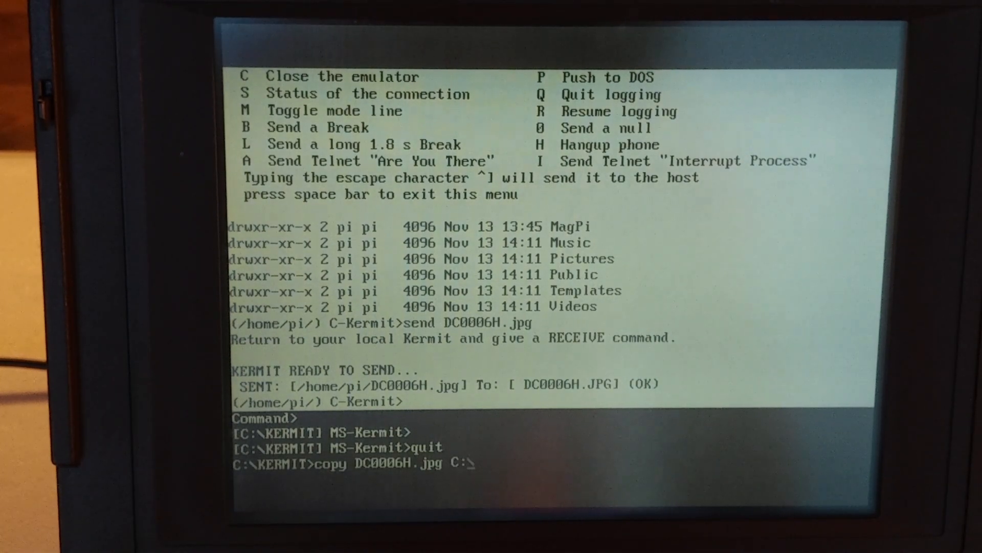
text(TOOLS)
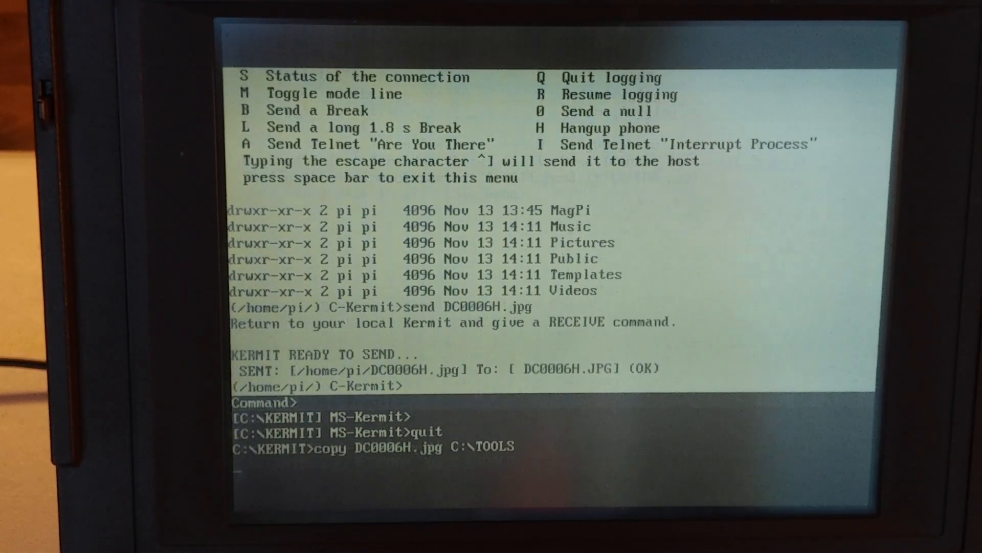